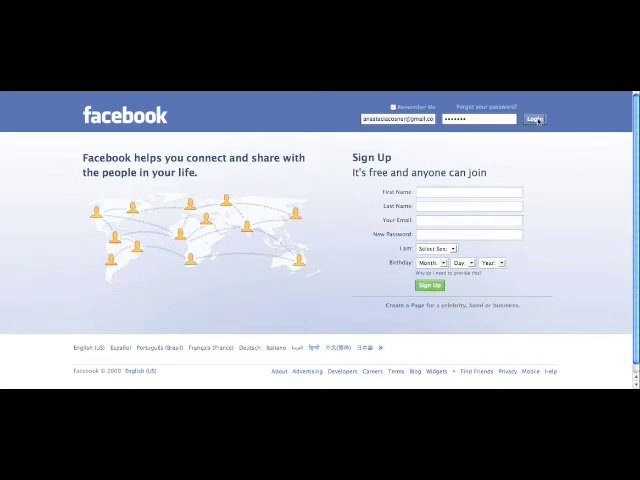
Submit the Facebook login so the account's News Feed loads.
left_click(533, 120)
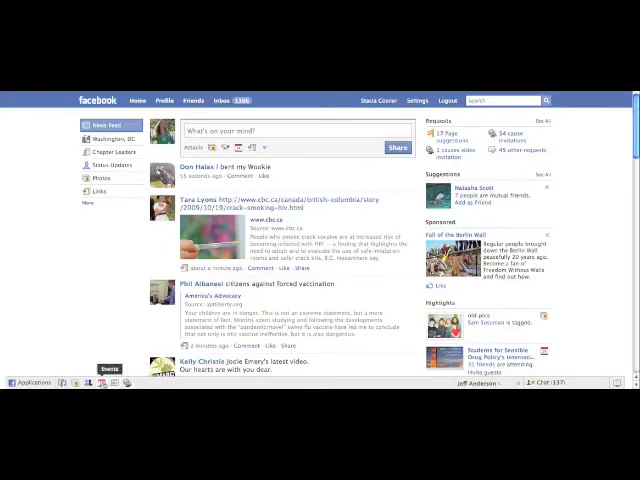
mouse_move(94, 383)
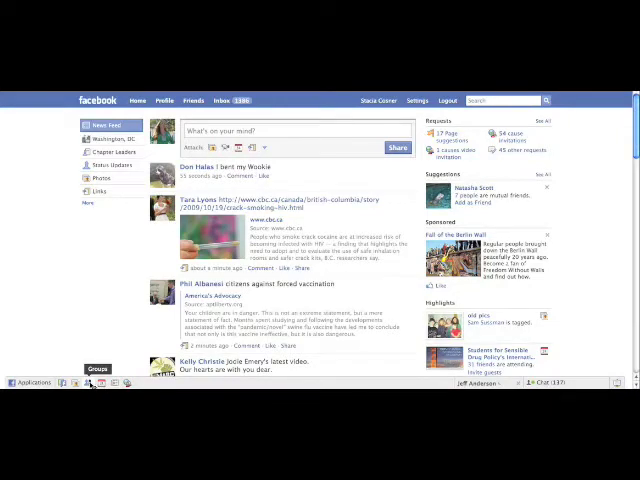
Go to Groups from the bottom bar to start creating a new group.
left_click(94, 382)
type("Students for Sensible Drug Policy")
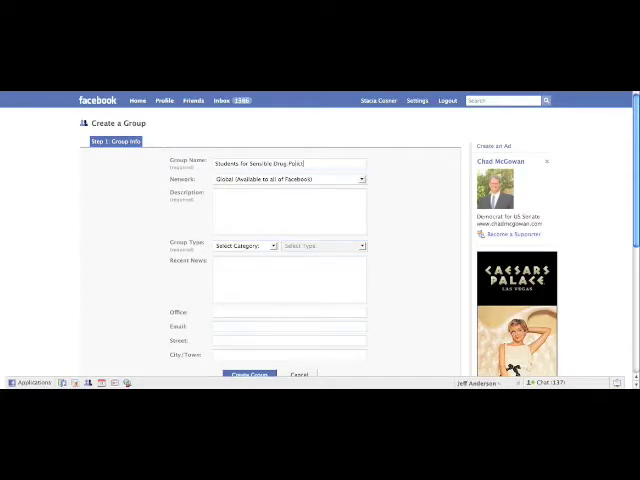
Extend the group name to 'Students for Sensible Drug Policy at Idontknow University'.
type("at")
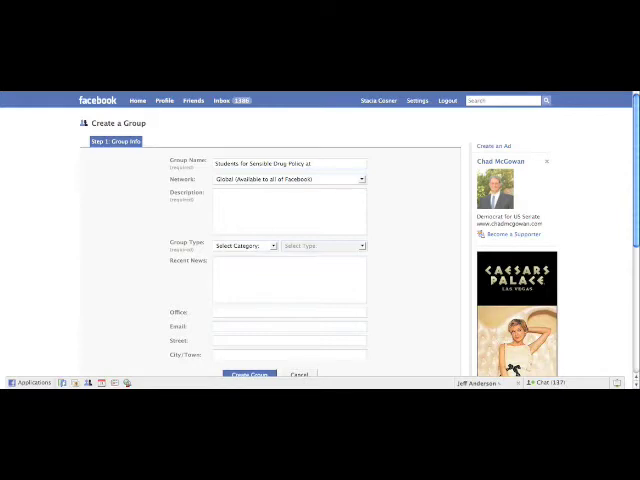
type("KE")
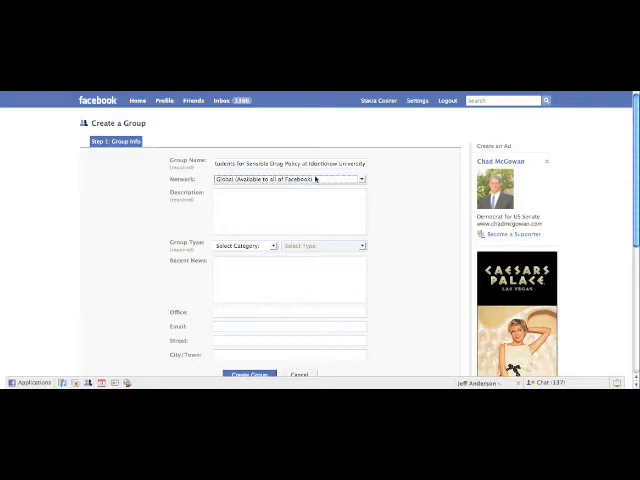
left_click(290, 200)
type("http://ssdp.org")
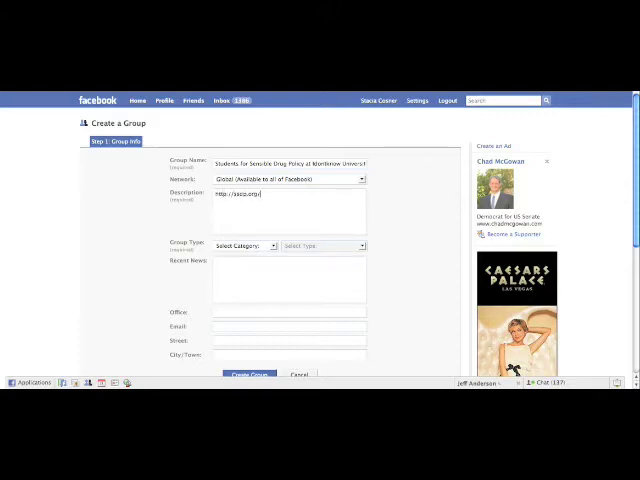
type("/about/")
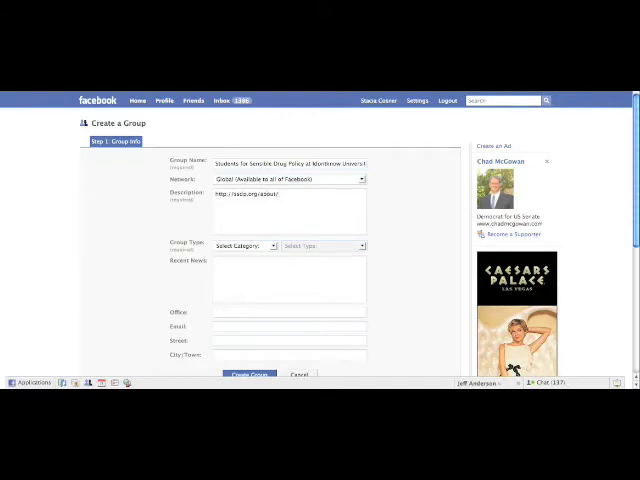
left_click(285, 193)
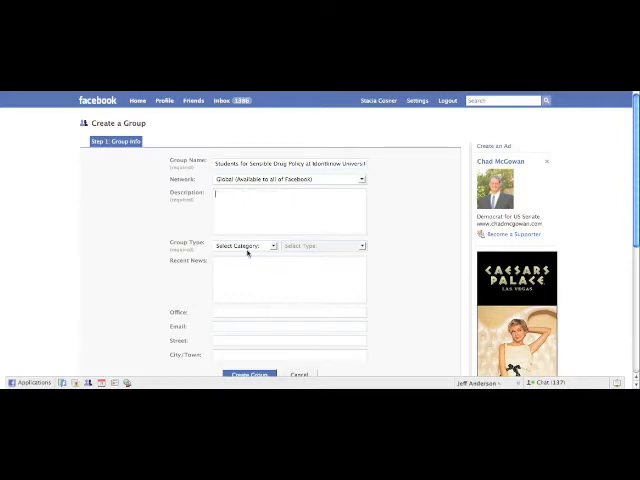
Set the Group Type category to Organizations and the type to Advocacy Organizations.
left_click(244, 246)
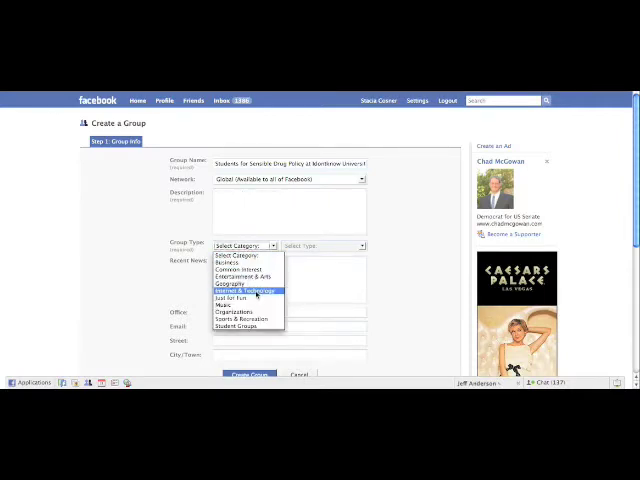
left_click(240, 303)
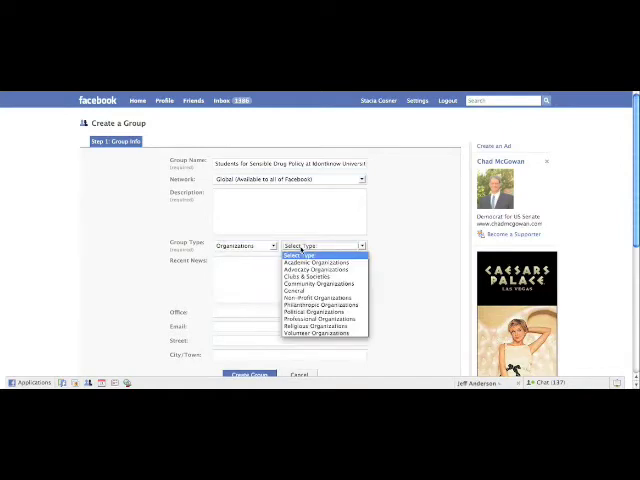
mouse_move(315, 261)
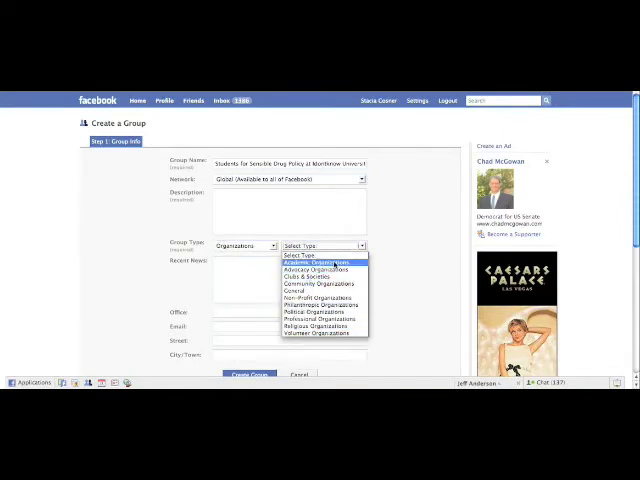
mouse_move(320, 270)
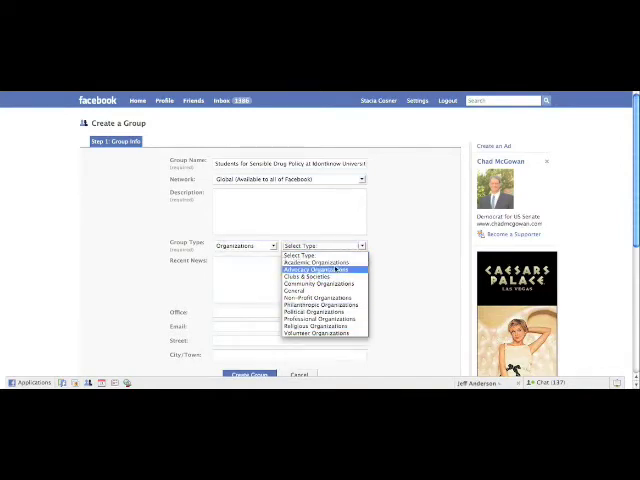
left_click(320, 268)
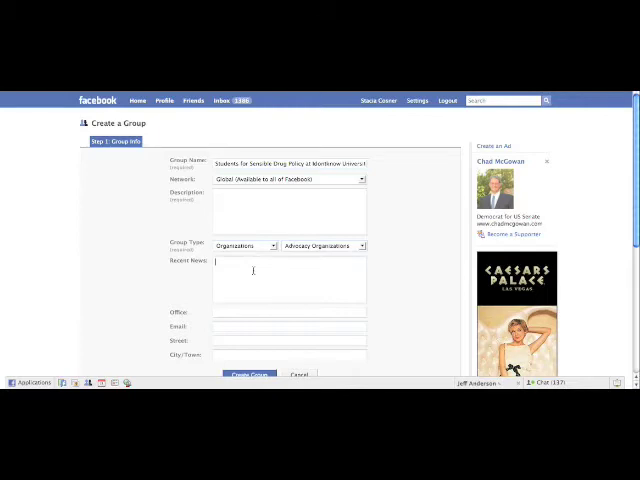
left_click(290, 311)
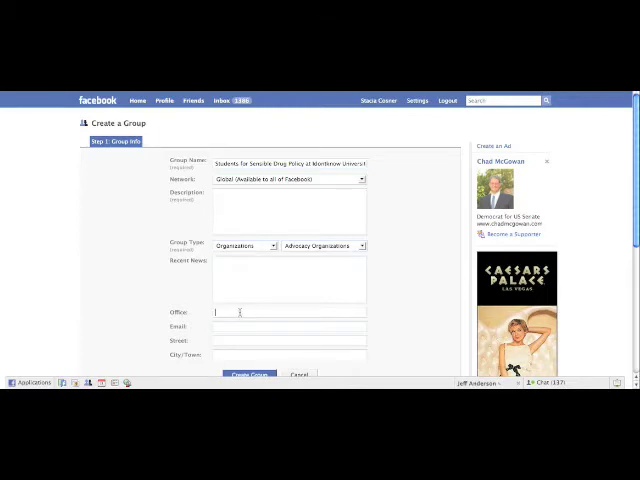